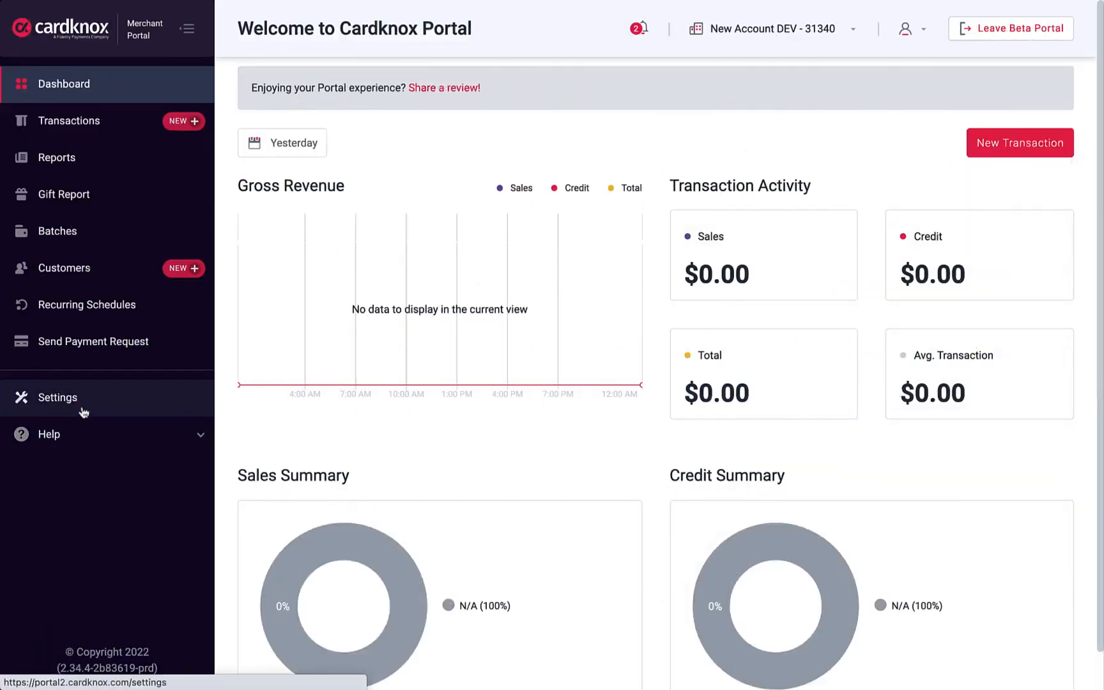
Open Settings and go to the Keys tab listing the existing API keys.
{"action": "left_click", "coordinate": [57, 397]}
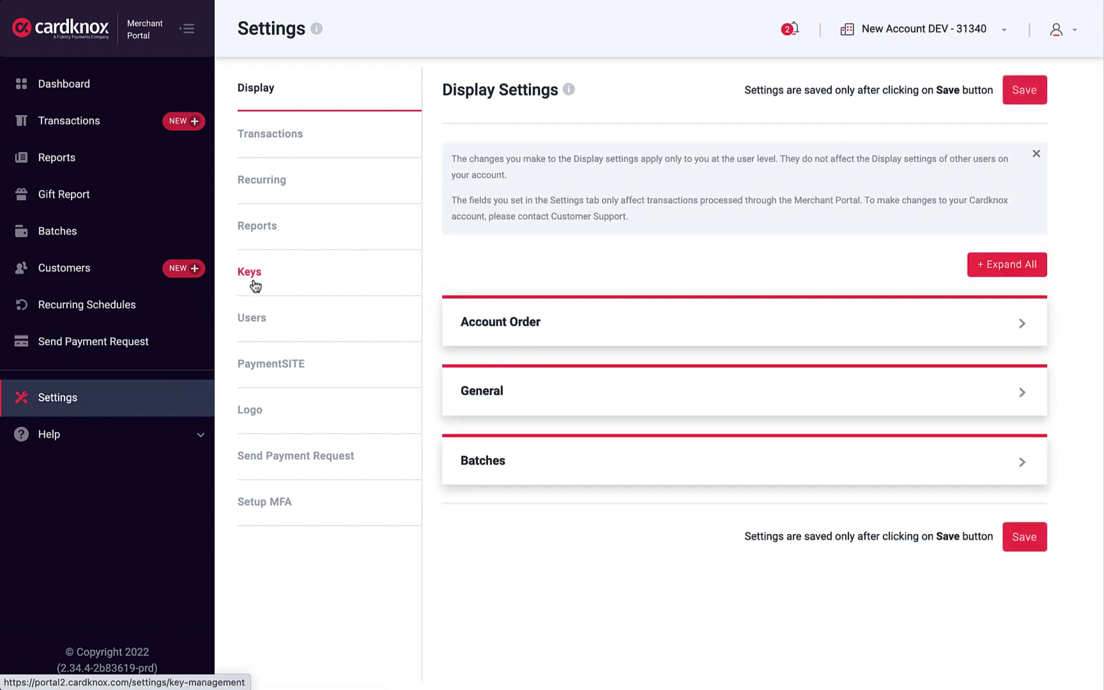
{"action": "left_click", "coordinate": [249, 271]}
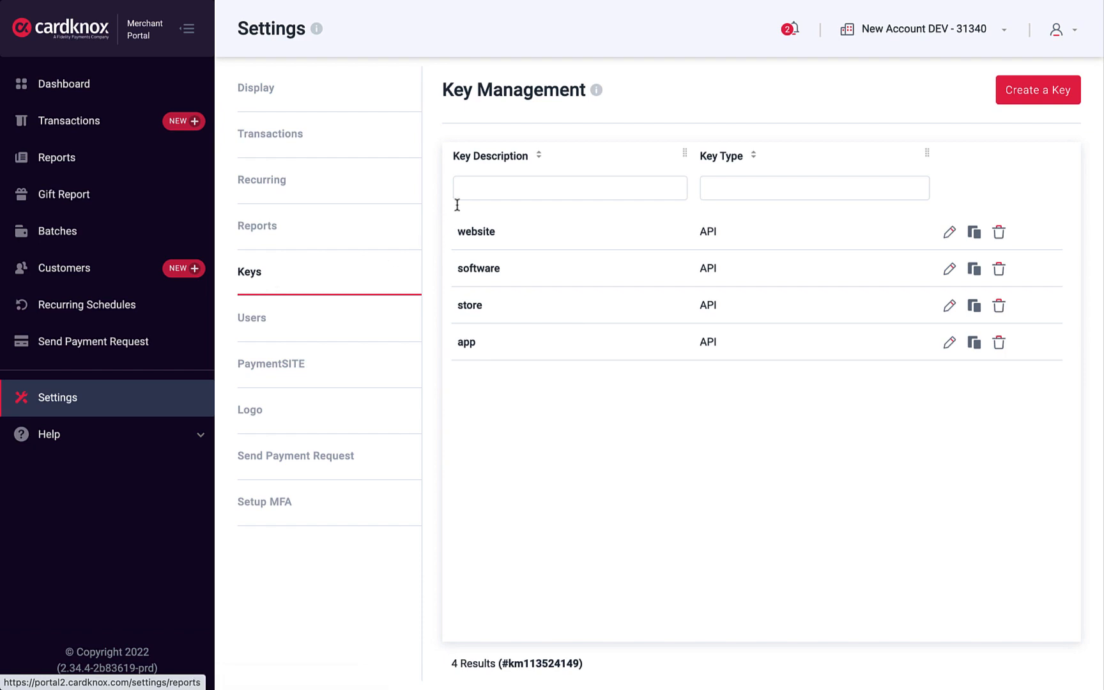
{"action": "type", "text": "soft"}
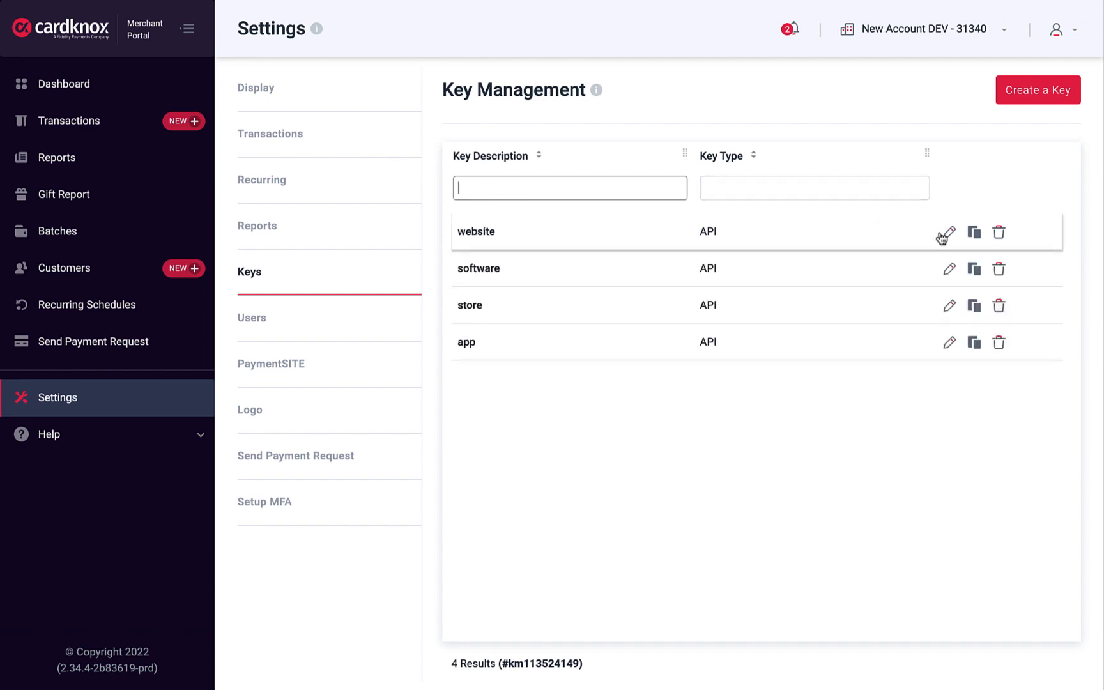
{"action": "mouse_move", "coordinate": [974, 235]}
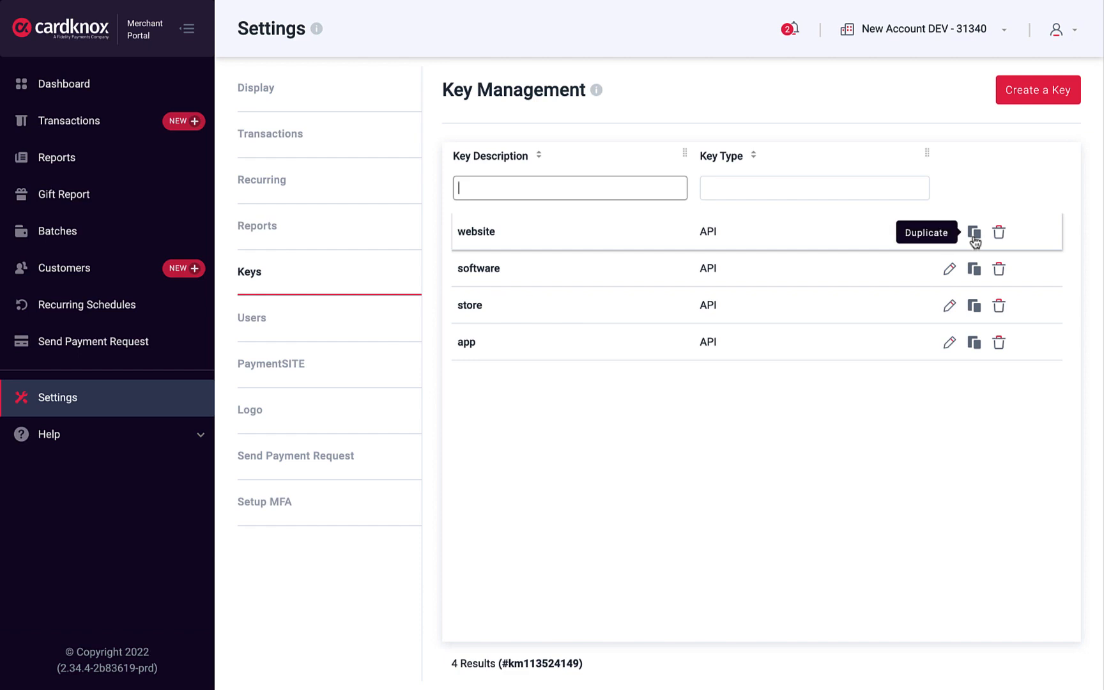
{"action": "mouse_move", "coordinate": [1000, 232]}
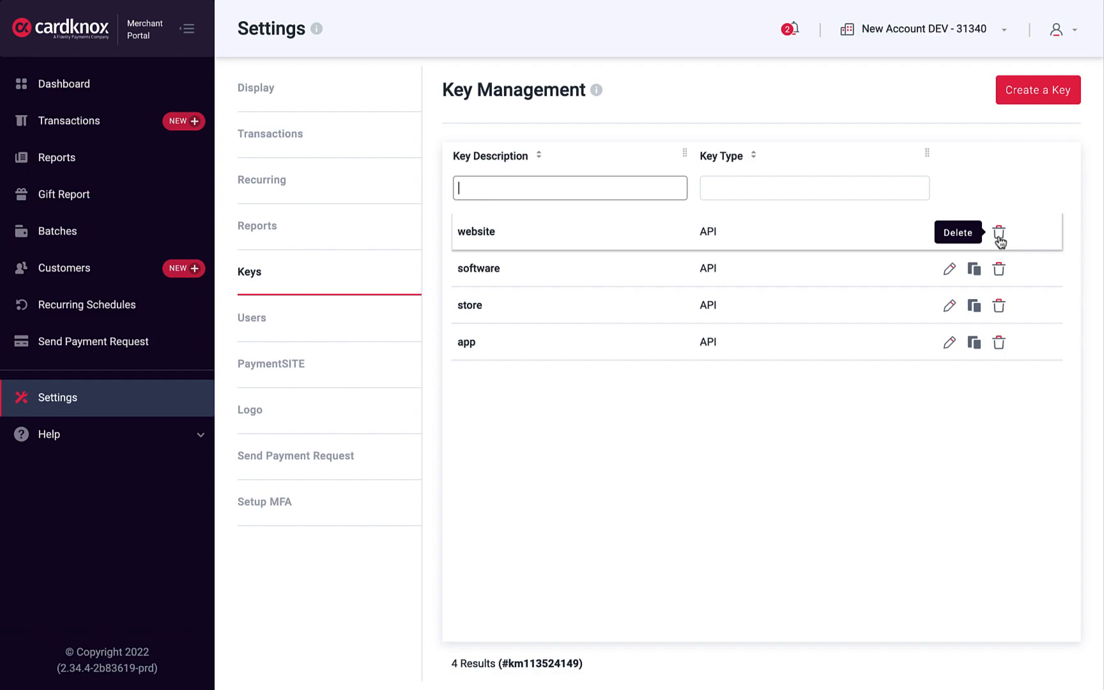
{"action": "left_click", "coordinate": [949, 233]}
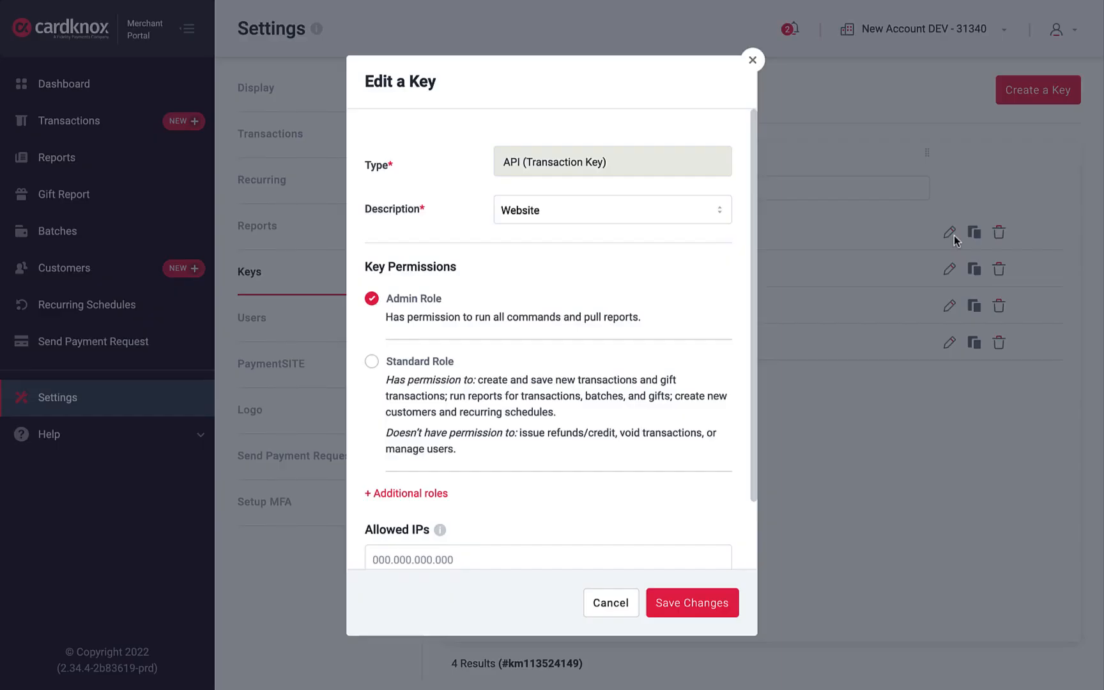
{"action": "mouse_move", "coordinate": [761, 271]}
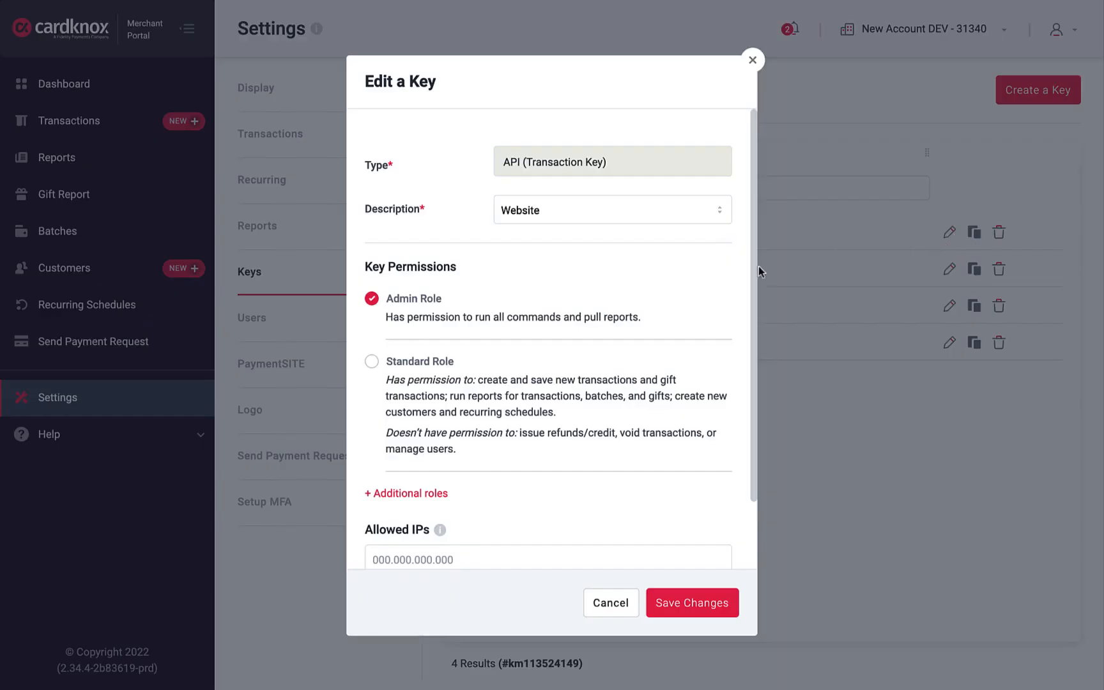
{"action": "scroll", "scroll_direction": "down", "scroll_amount": 3}
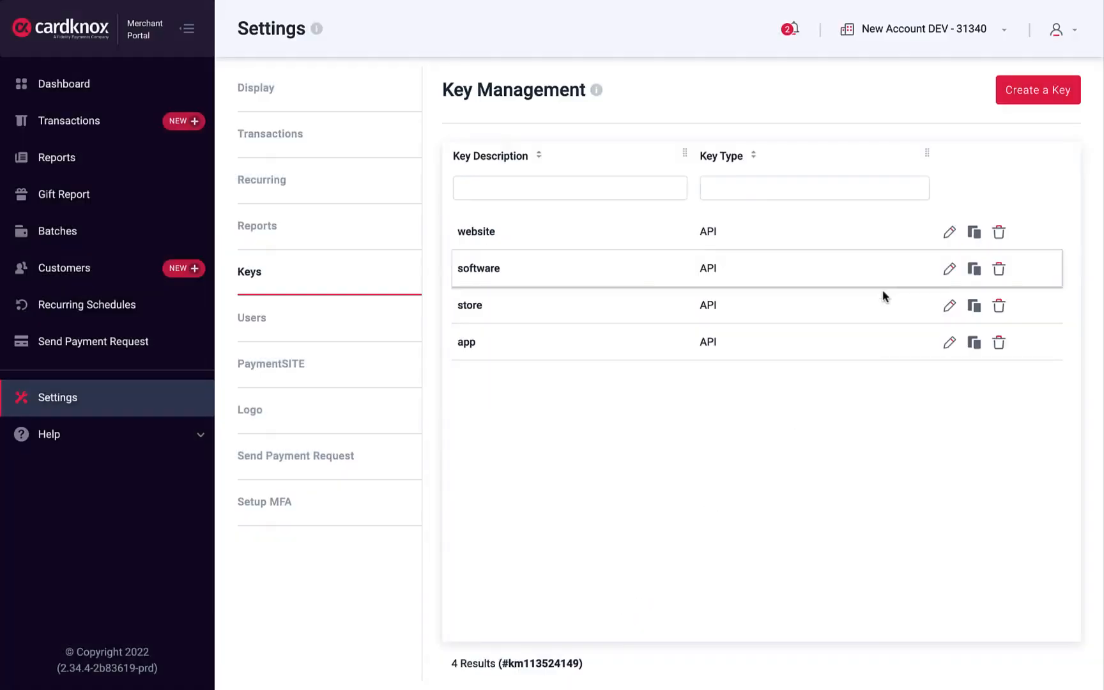
Start a new API transaction key with description Other and custom description 'app 2'.
{"action": "left_click", "coordinate": [1037, 90]}
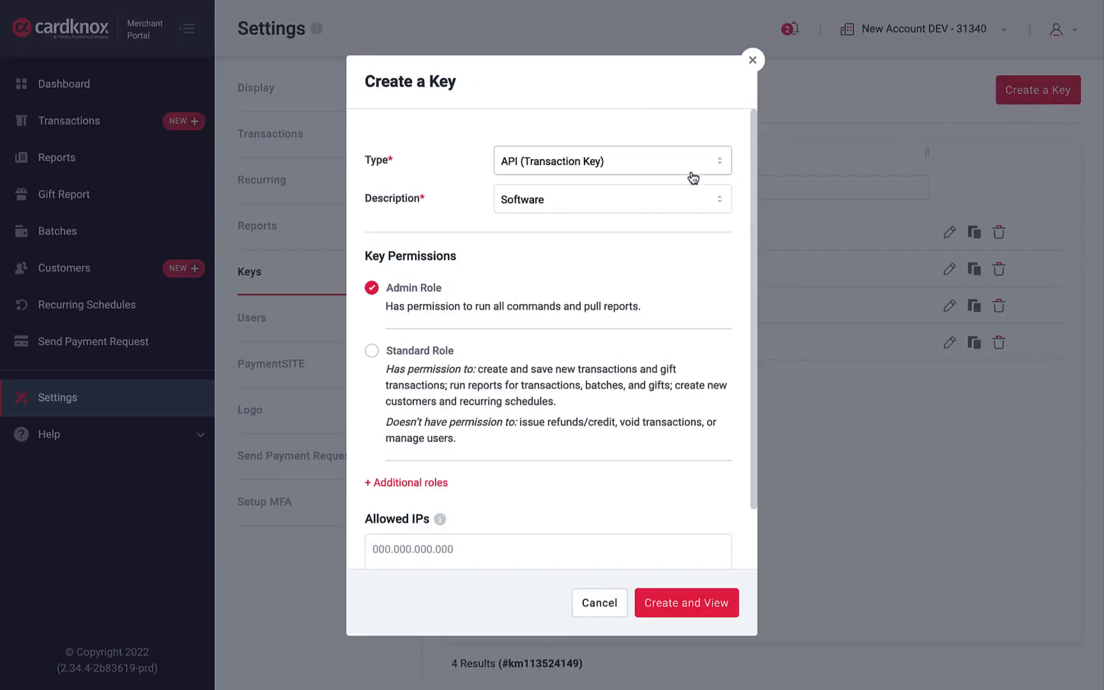
{"action": "left_click", "coordinate": [609, 161]}
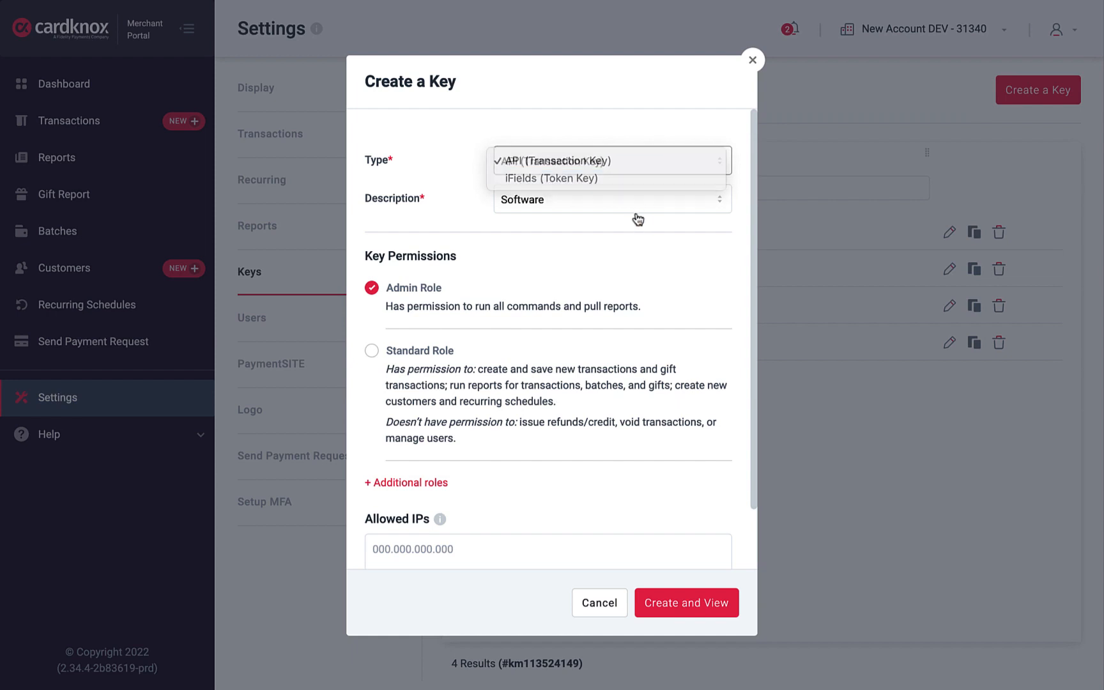
{"action": "left_click", "coordinate": [606, 199]}
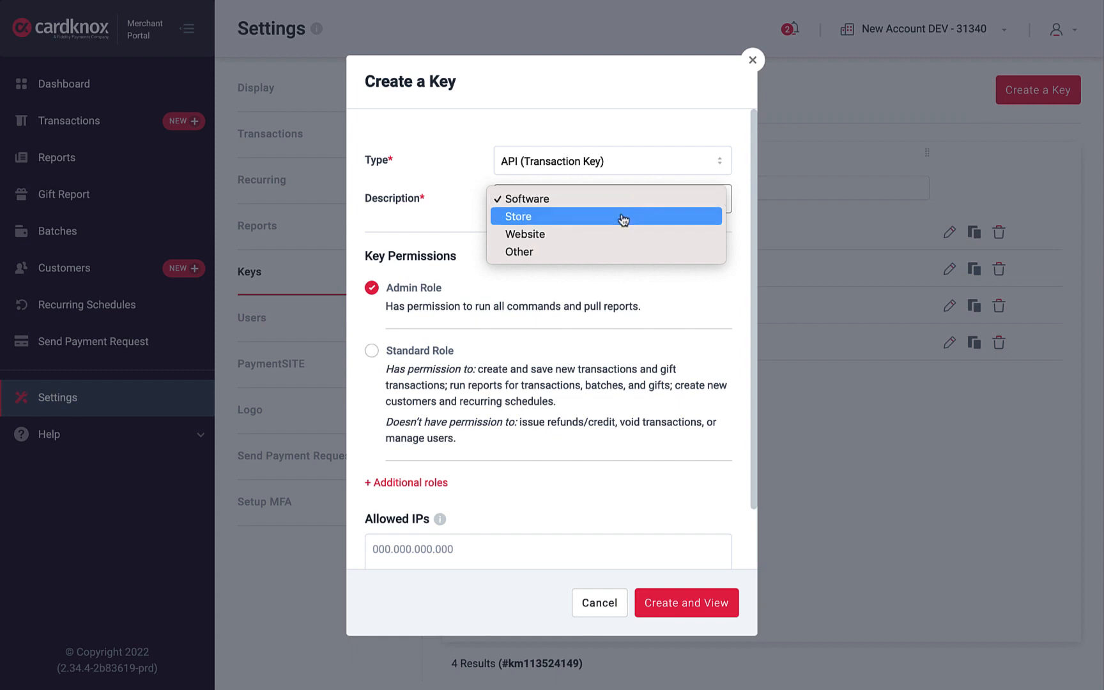
{"action": "left_click", "coordinate": [519, 252]}
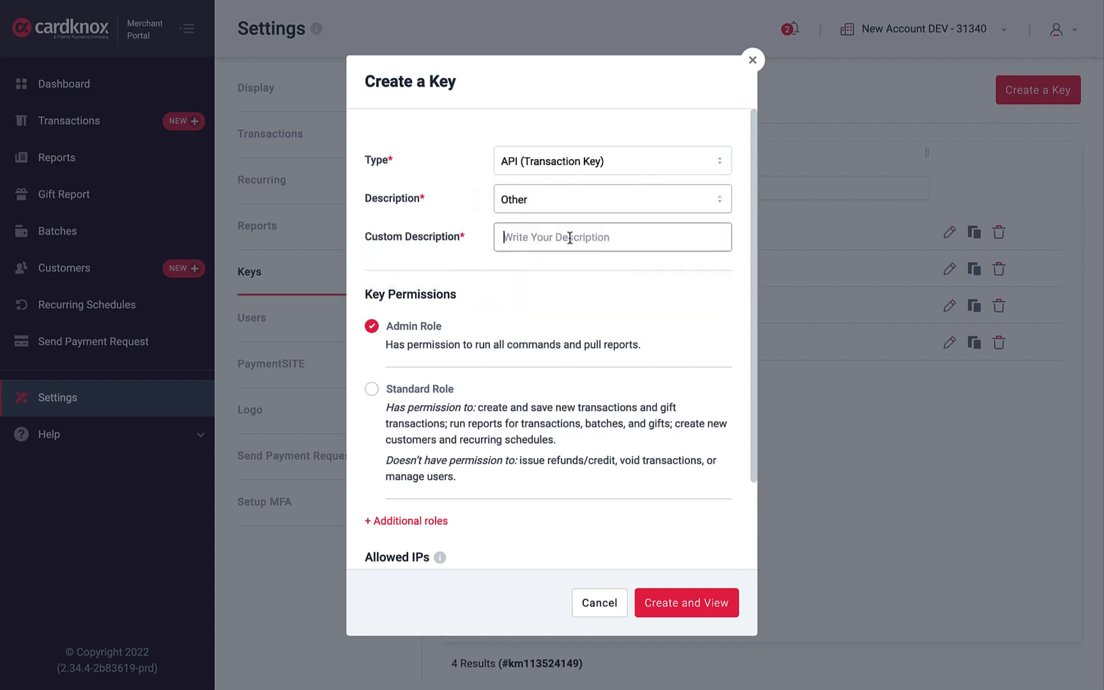
{"action": "type", "text": "app 2"}
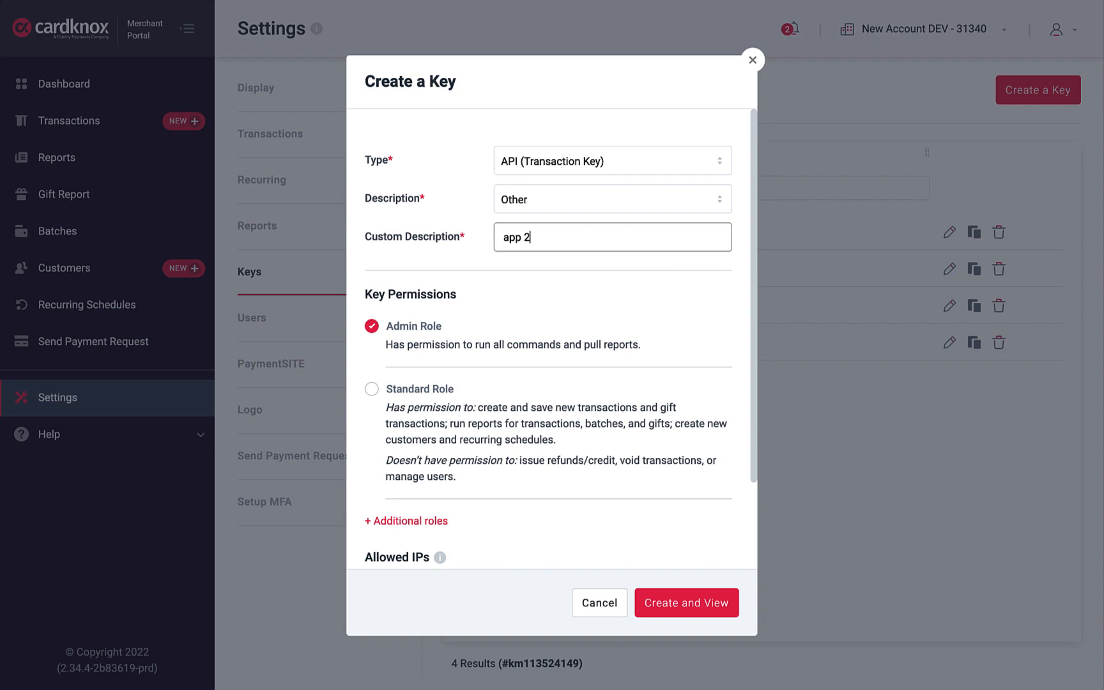
{"action": "mouse_move", "coordinate": [745, 307]}
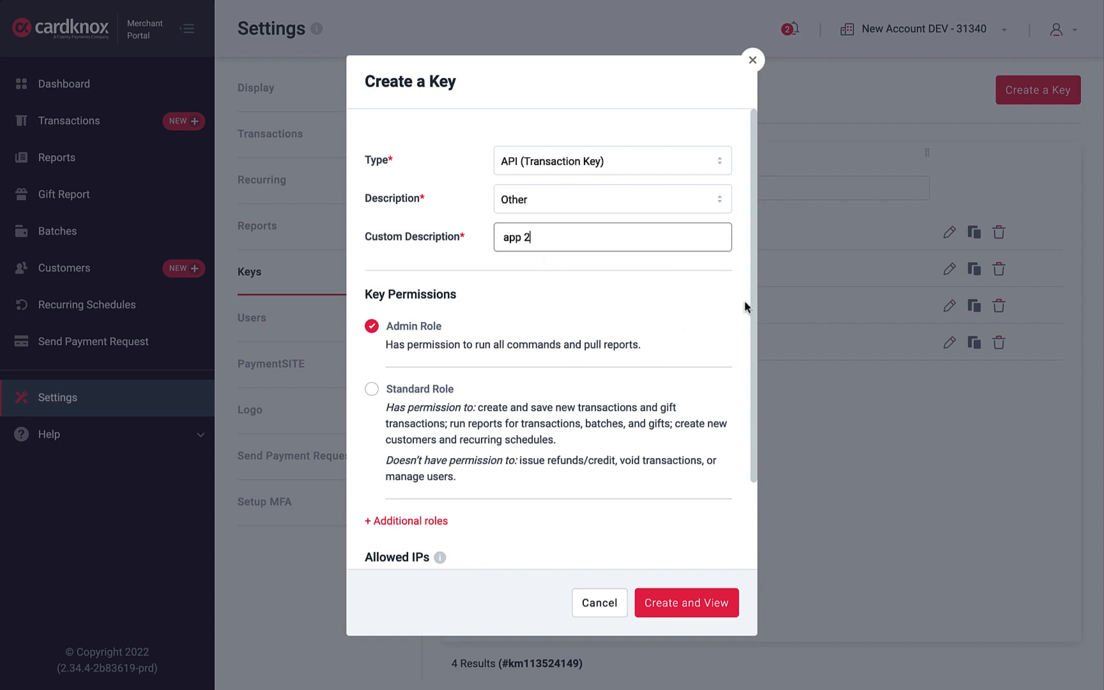
{"action": "scroll", "scroll_direction": "down", "scroll_amount": 3}
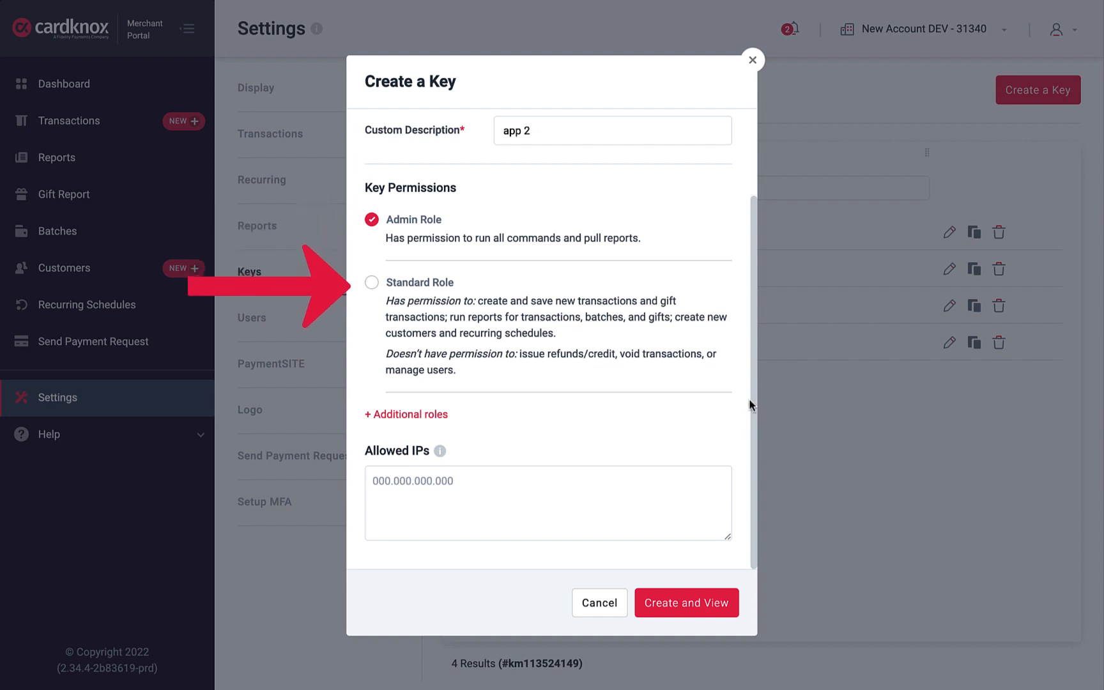
{"action": "mouse_move", "coordinate": [740, 406]}
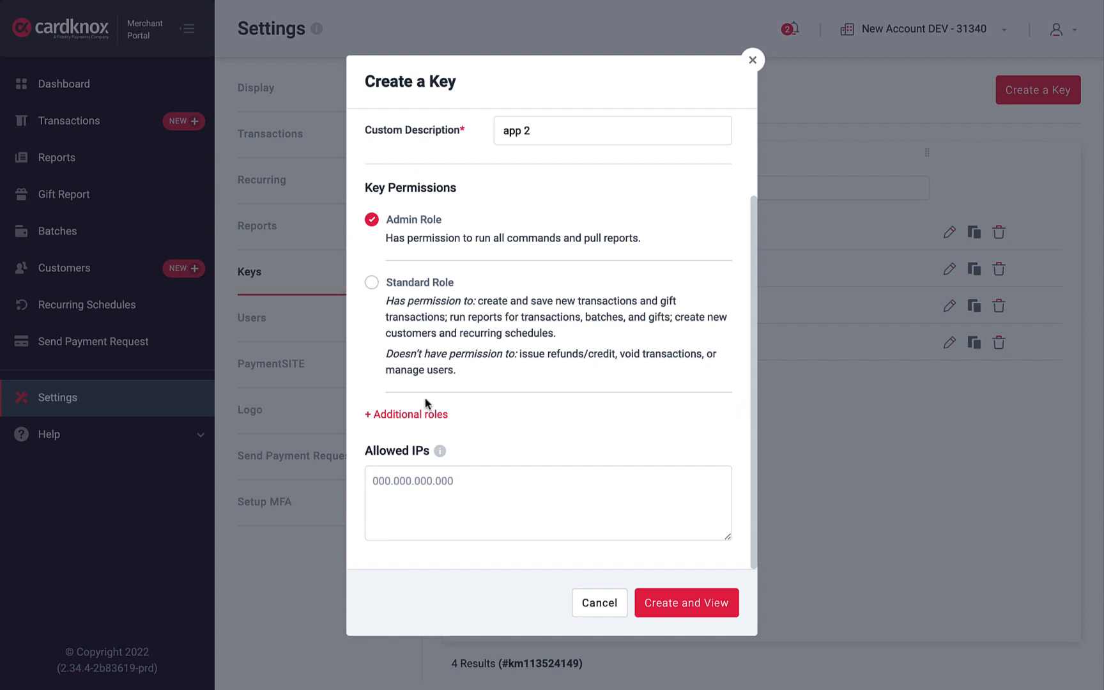
Expand additional roles to view View Only, Save Only, Auth only and Sale only.
{"action": "left_click", "coordinate": [406, 414]}
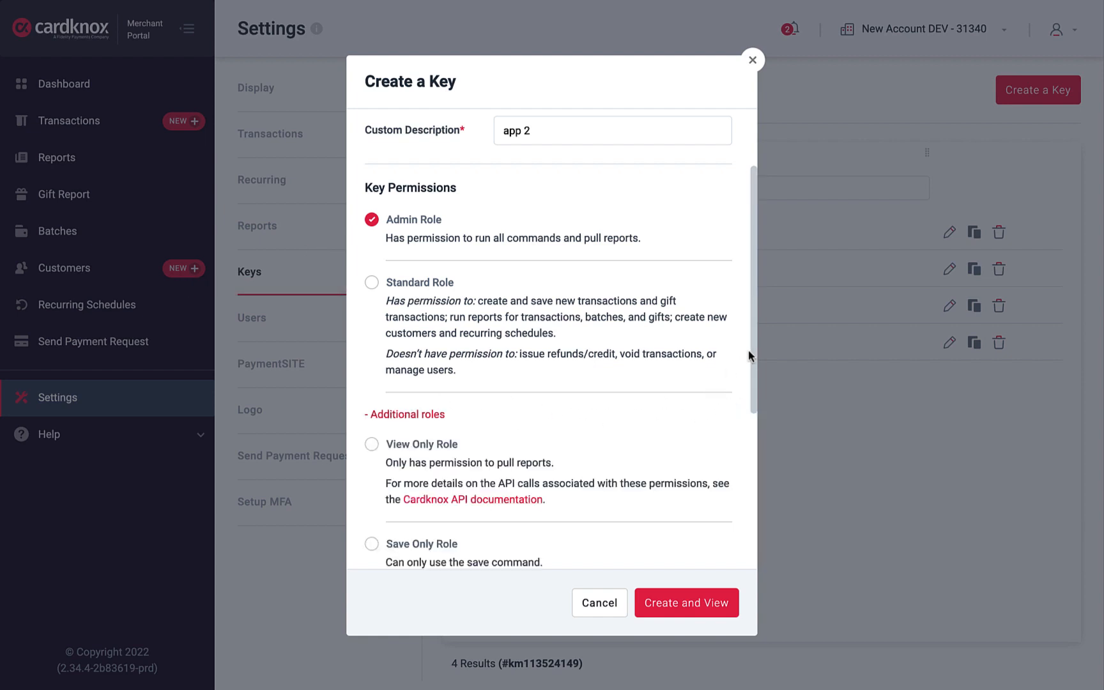
{"action": "scroll", "scroll_direction": "down", "scroll_amount": 3}
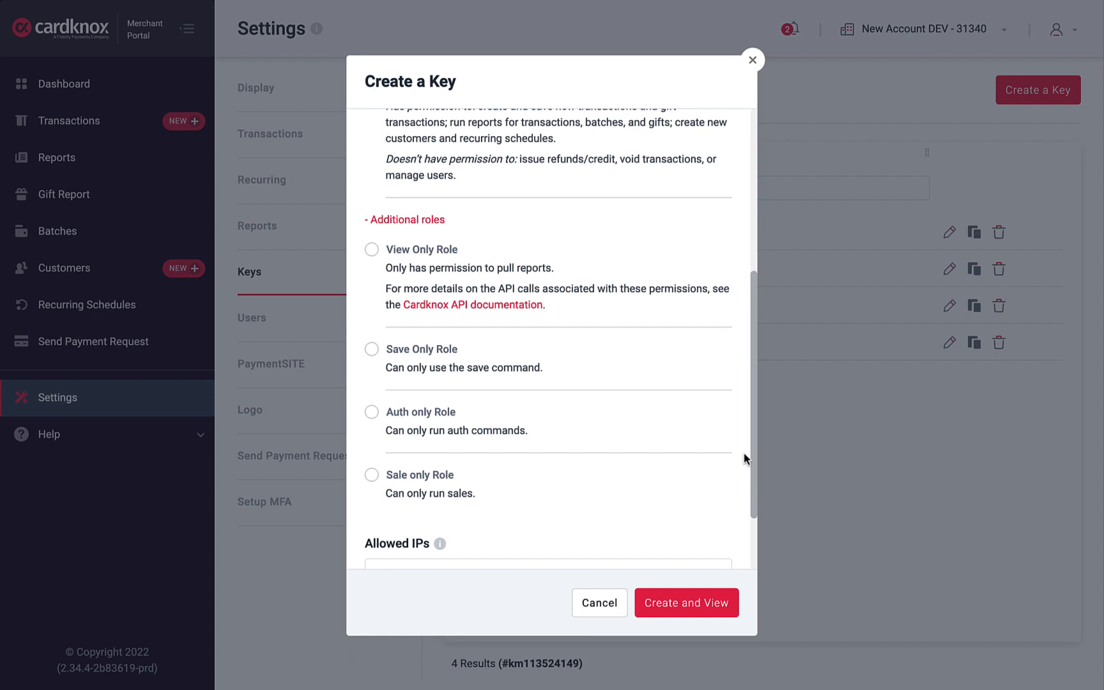
{"action": "scroll", "scroll_direction": "down", "scroll_amount": 3}
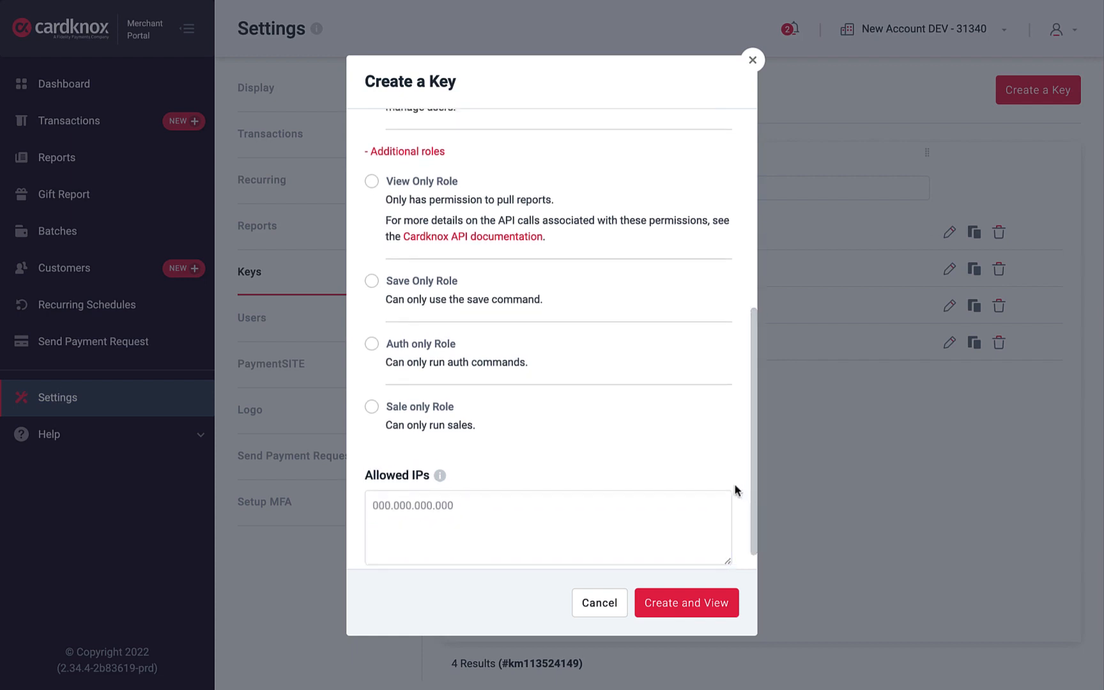
{"action": "mouse_move", "coordinate": [749, 483]}
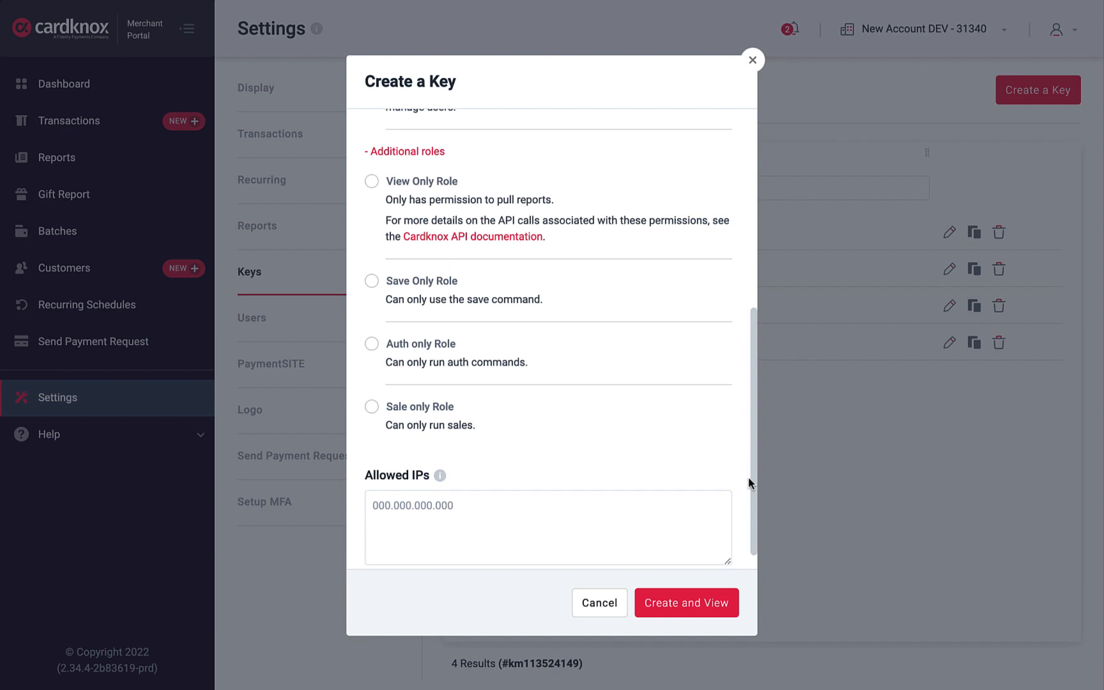
{"action": "mouse_move", "coordinate": [733, 484]}
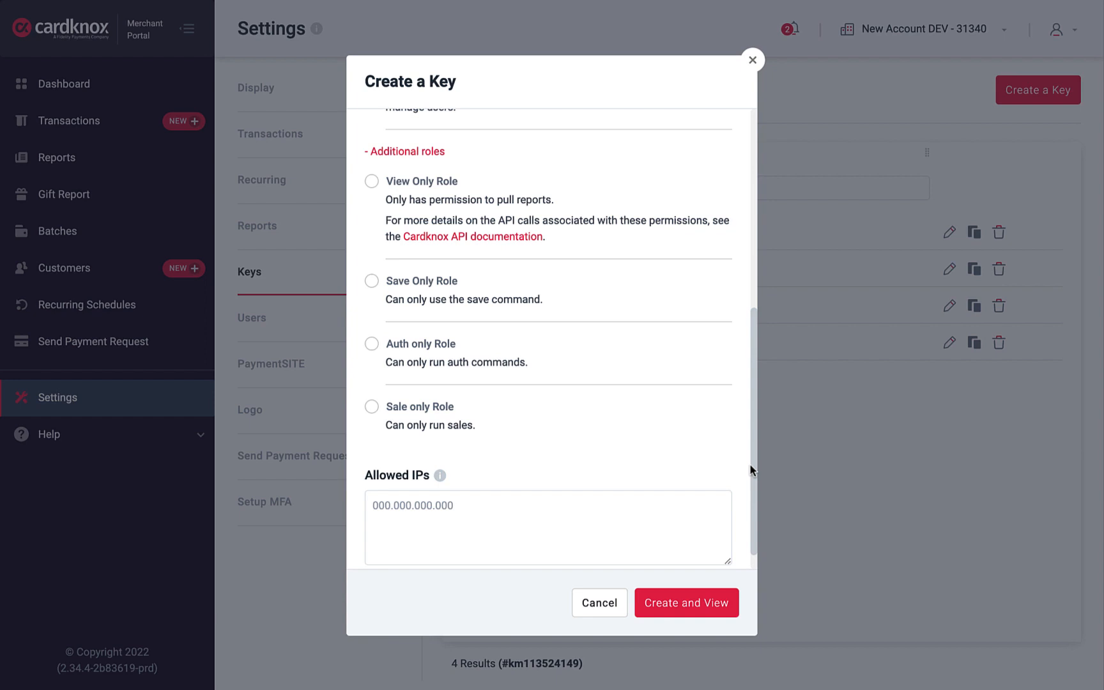
Create the key and copy its generated value from the Key Created dialog.
{"action": "left_click", "coordinate": [685, 603]}
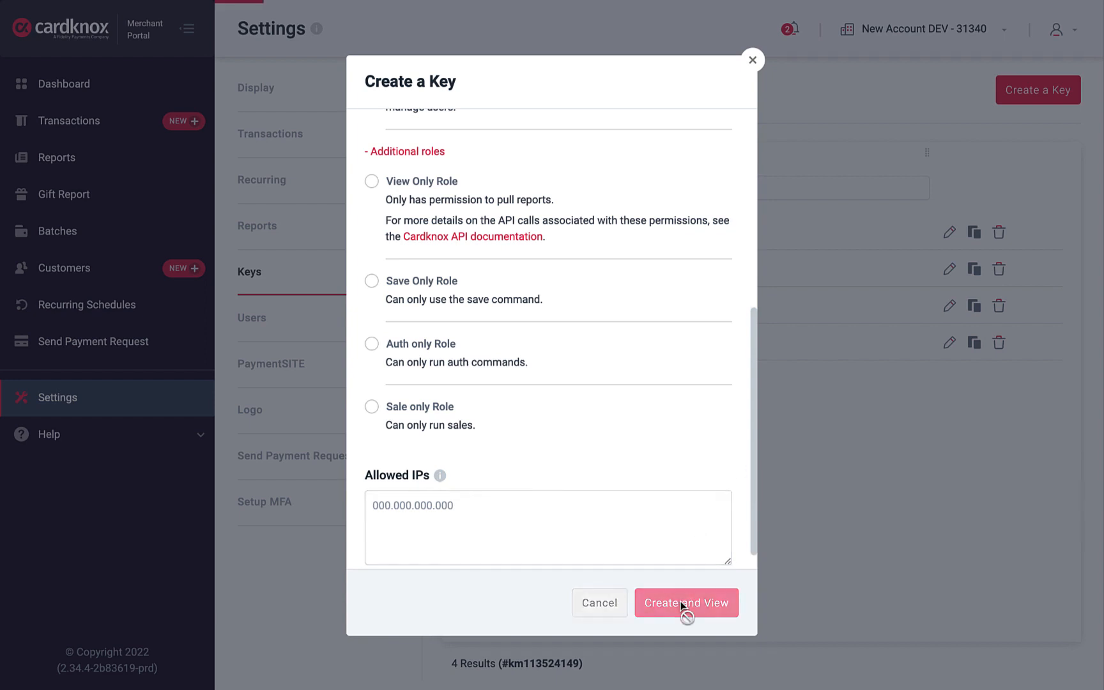
{"action": "left_click", "coordinate": [686, 602]}
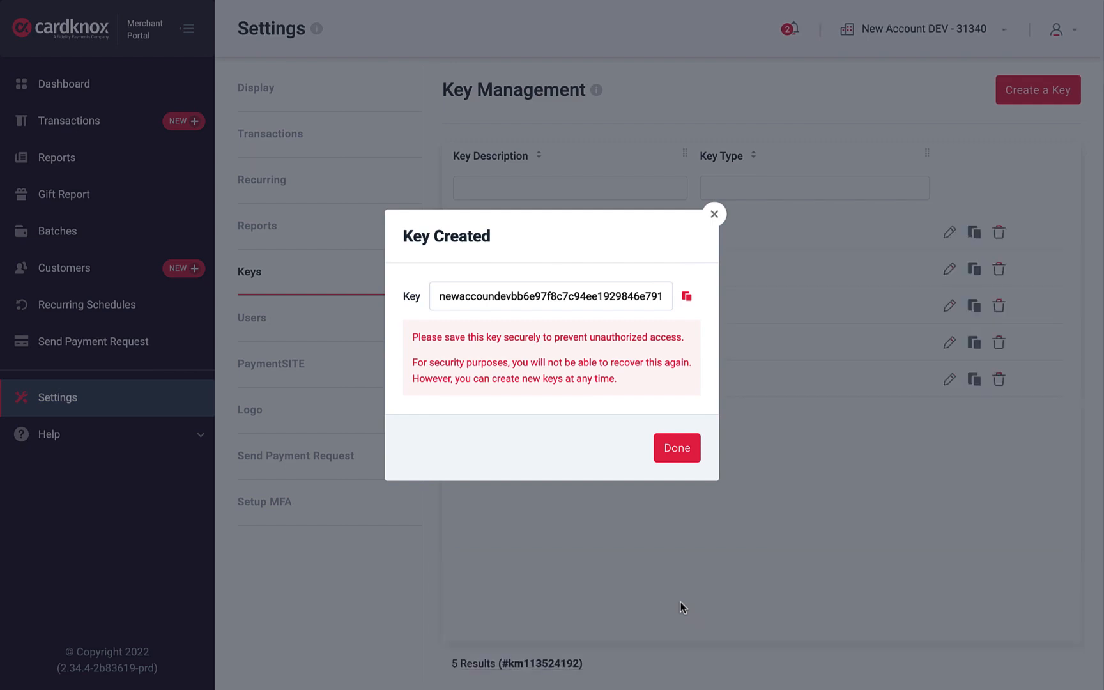
{"action": "mouse_move", "coordinate": [685, 296]}
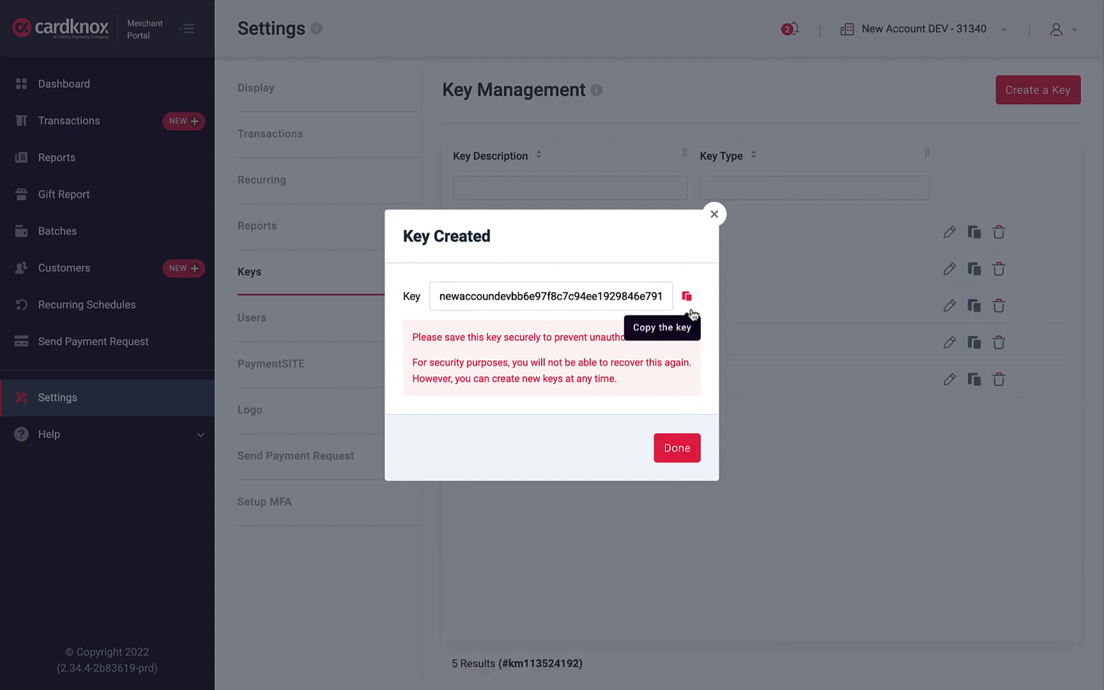
{"action": "left_click", "coordinate": [687, 296]}
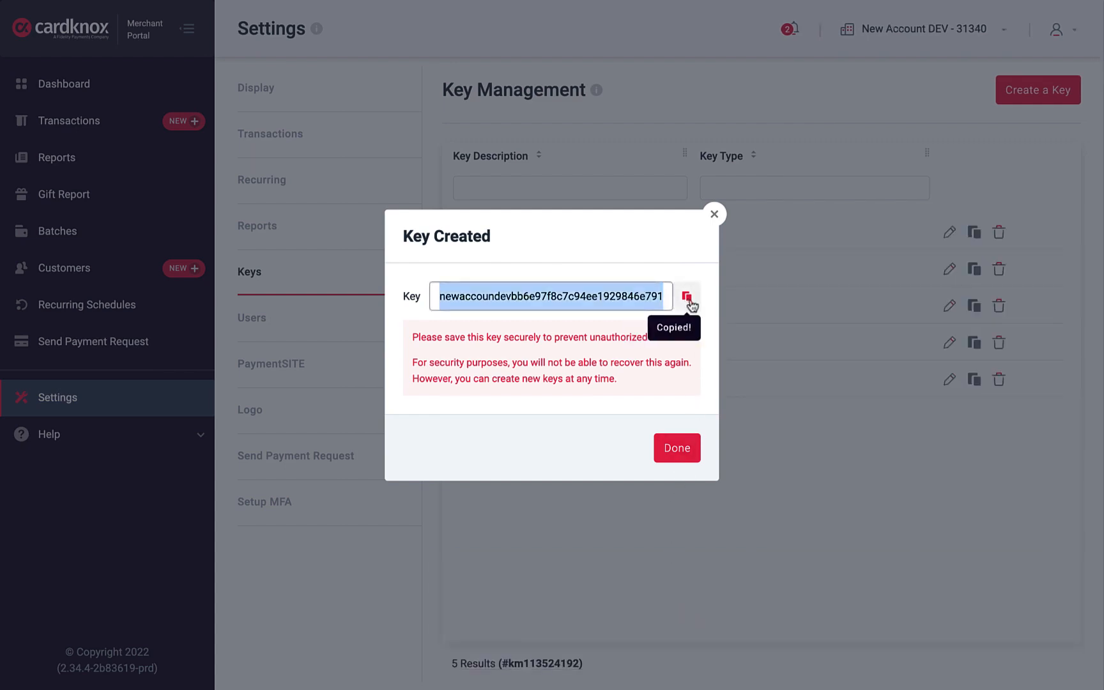
{"action": "mouse_move", "coordinate": [713, 365]}
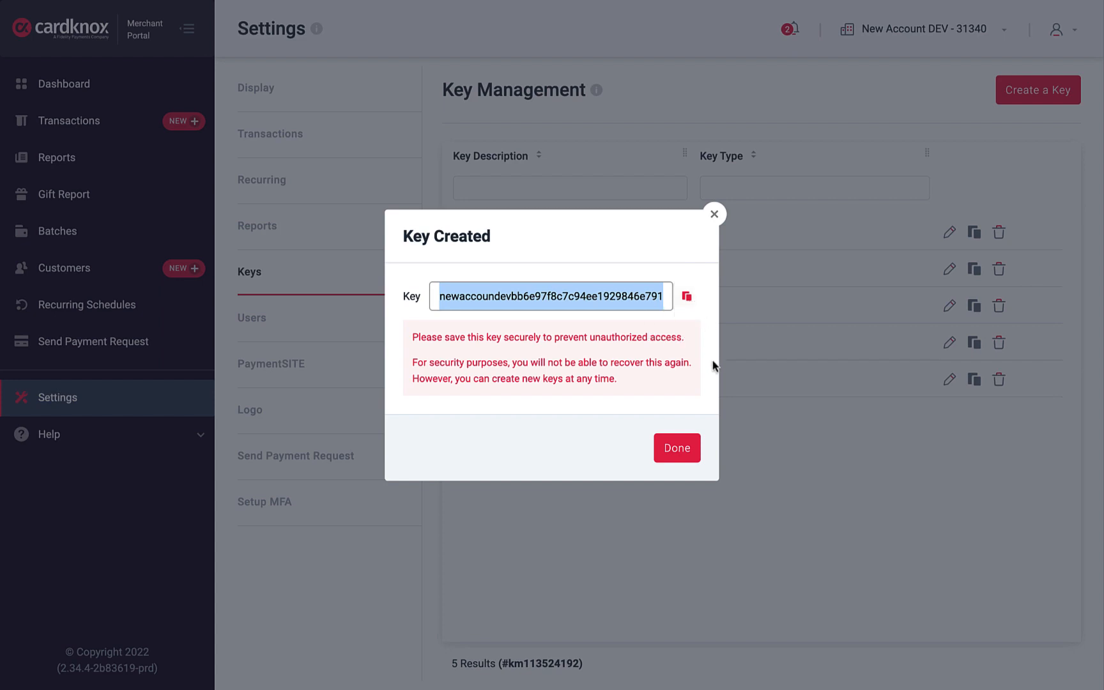